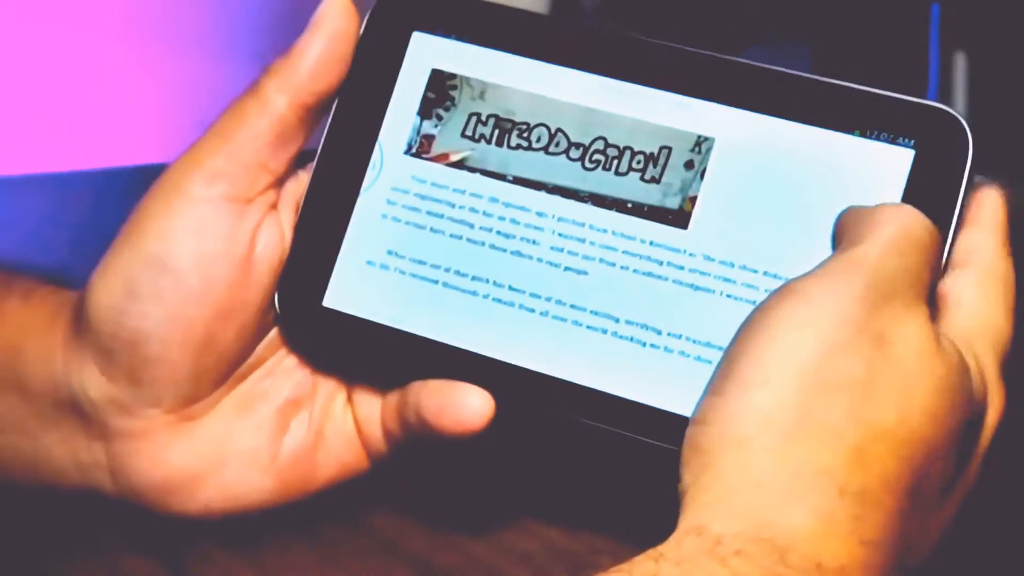
pyautogui.scroll(-3)
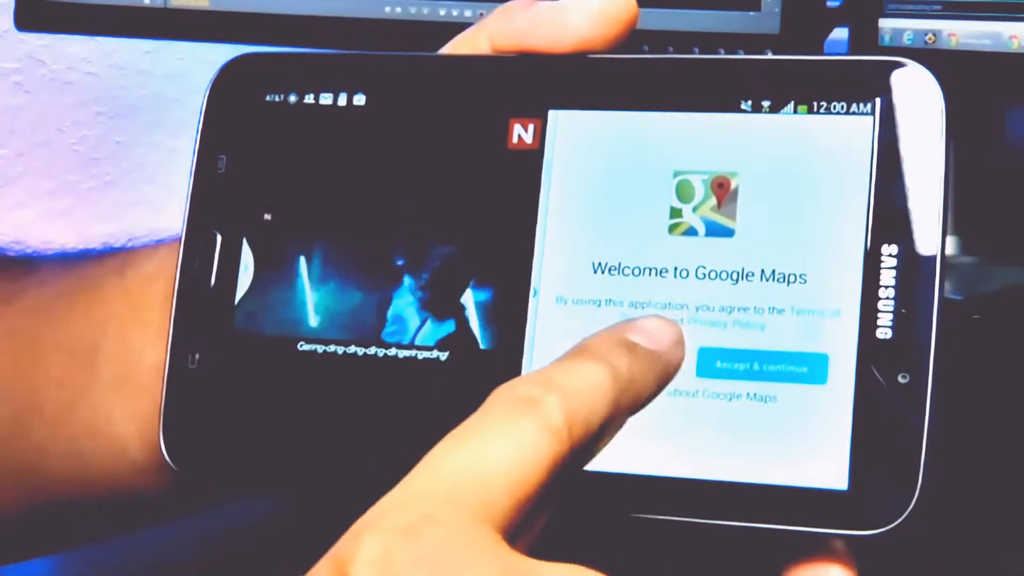
pyautogui.click(762, 364)
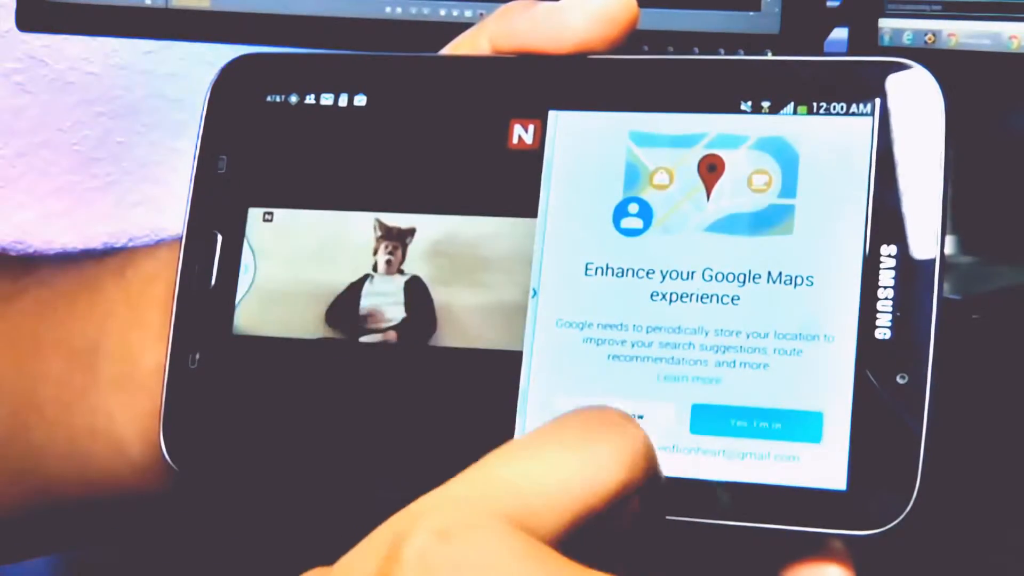
pyautogui.click(755, 423)
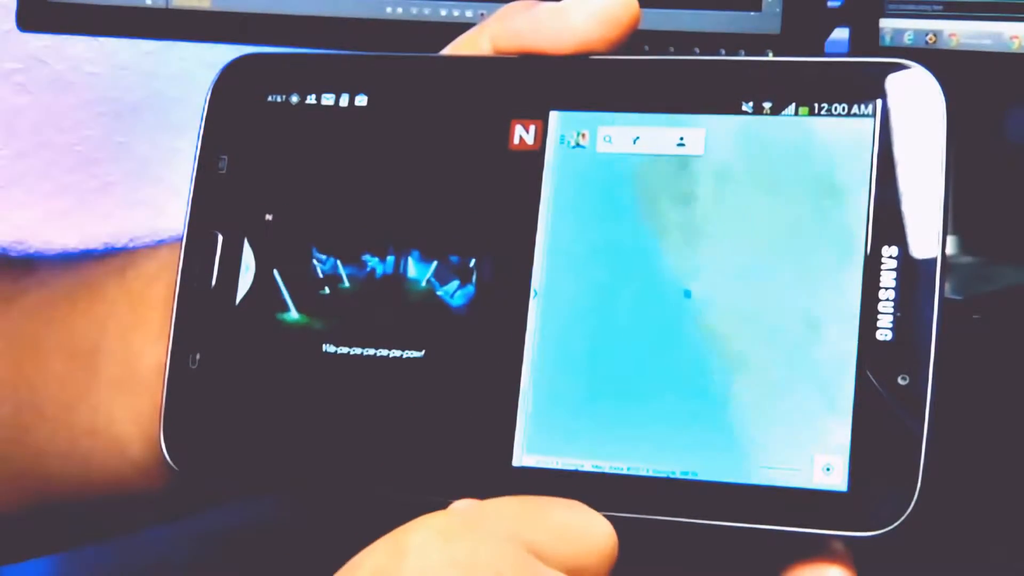